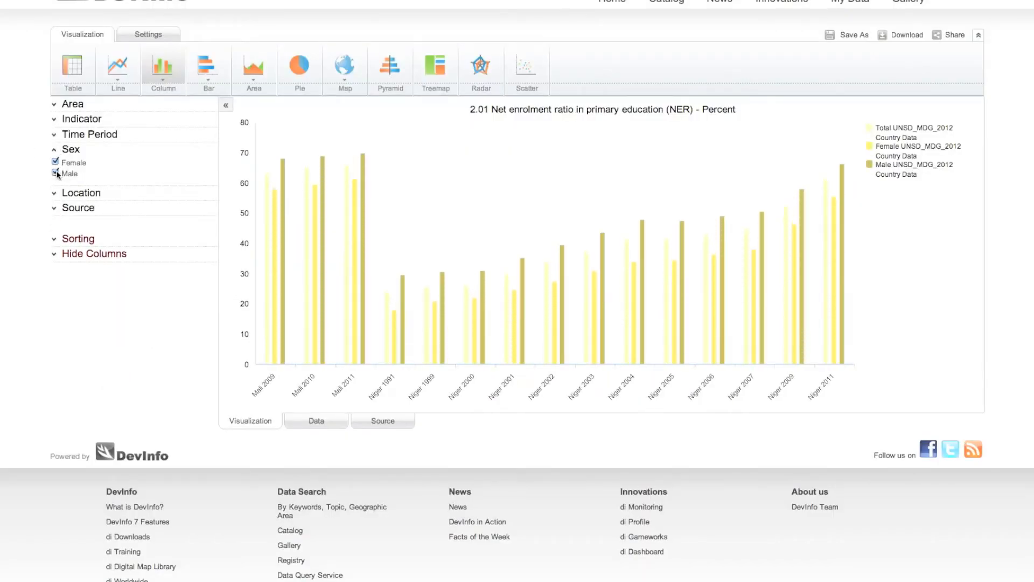
- Drop the Male series under Sex and bring up the Select Area dialog
{"action": "left_click", "coordinate": [55, 161]}
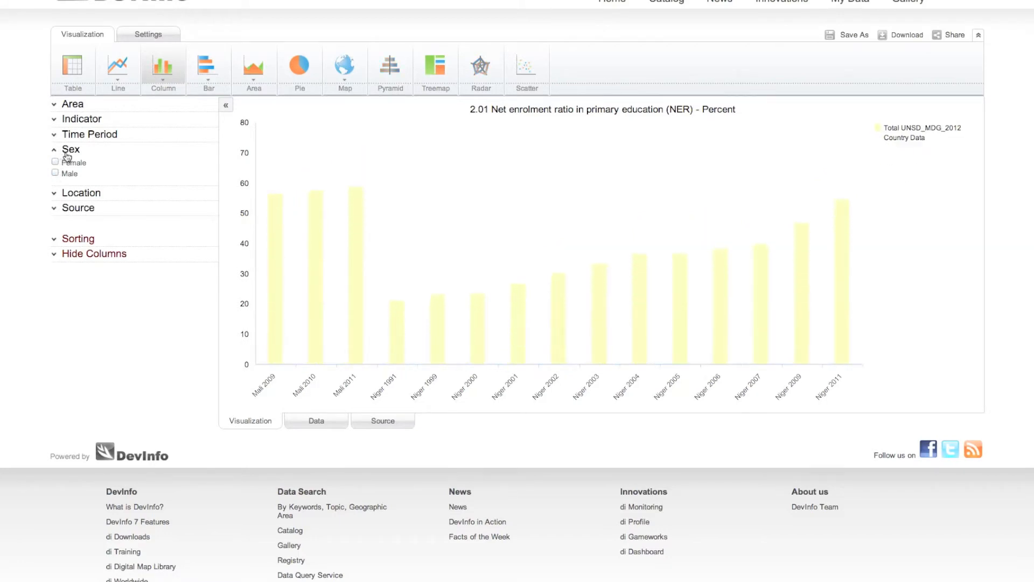
{"action": "left_click", "coordinate": [72, 103]}
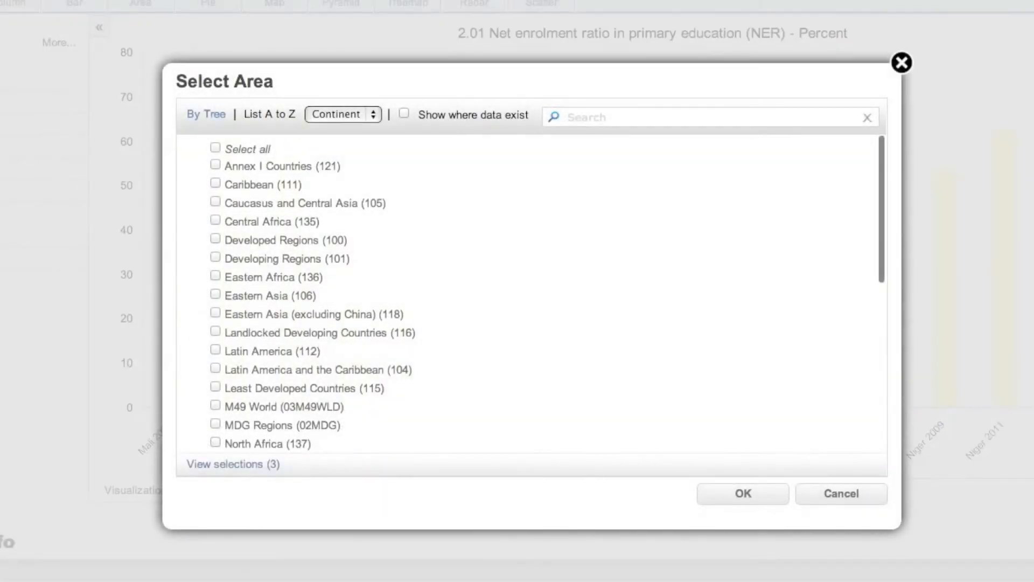
- Group areas by Country instead of Continent and confirm Malawi (MWI) as an added area
{"action": "left_click", "coordinate": [343, 114]}
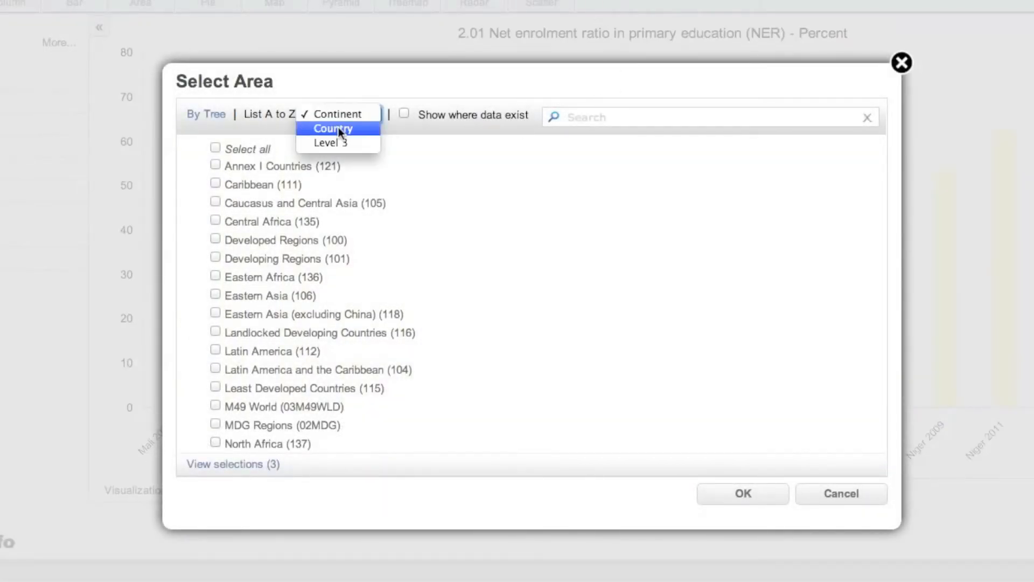
{"action": "left_click", "coordinate": [333, 128]}
{"action": "type", "text": "malawi"}
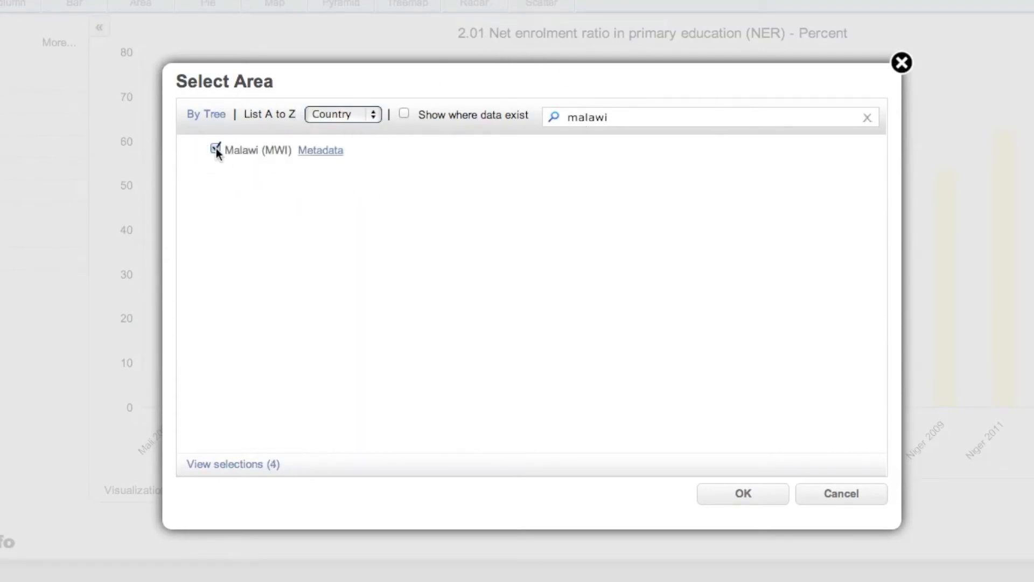
{"action": "left_click", "coordinate": [743, 494]}
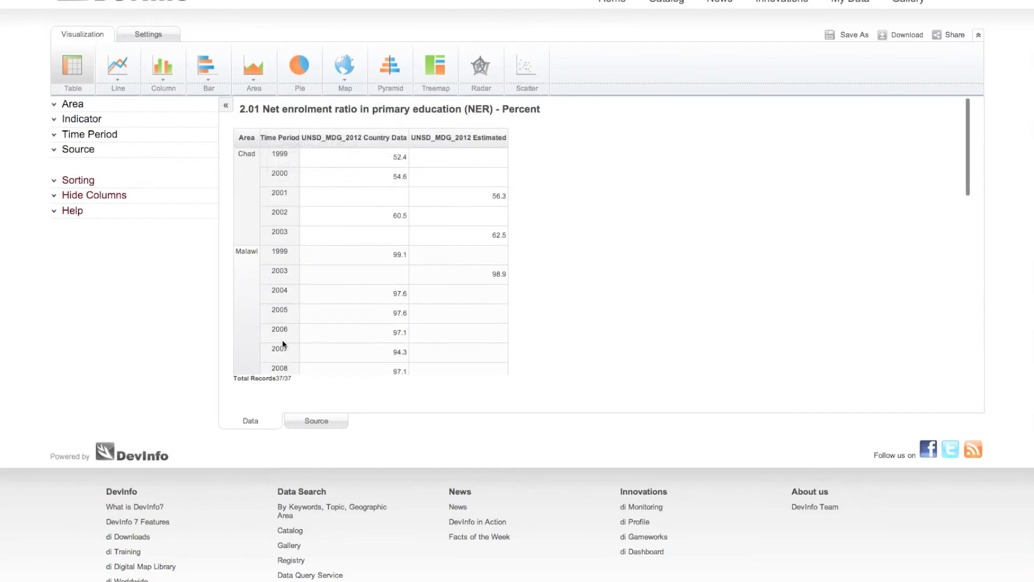
- Switch to a Column chart and drop the Estimated source so only country data remains
{"action": "left_click", "coordinate": [163, 66]}
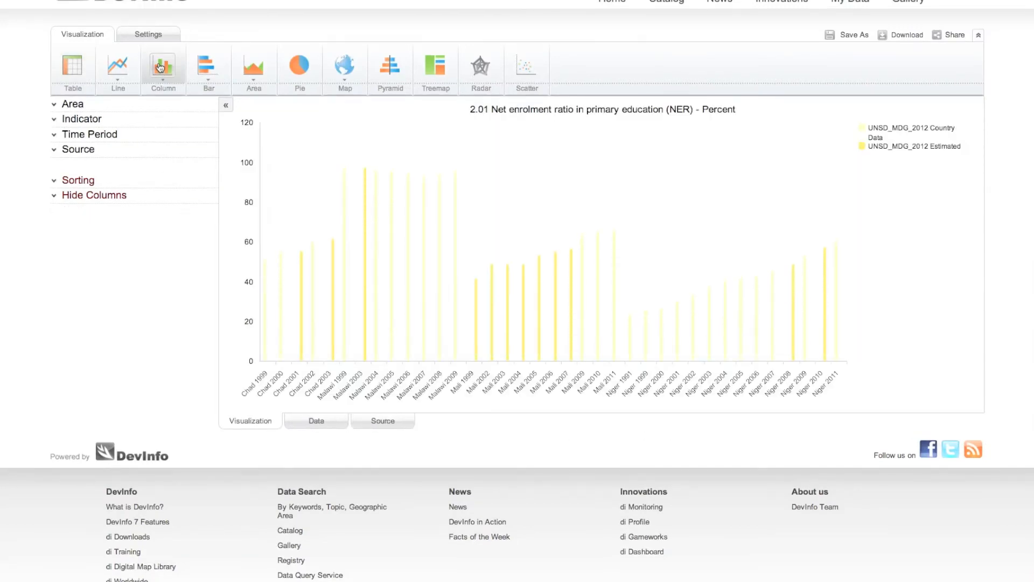
{"action": "left_click", "coordinate": [78, 148]}
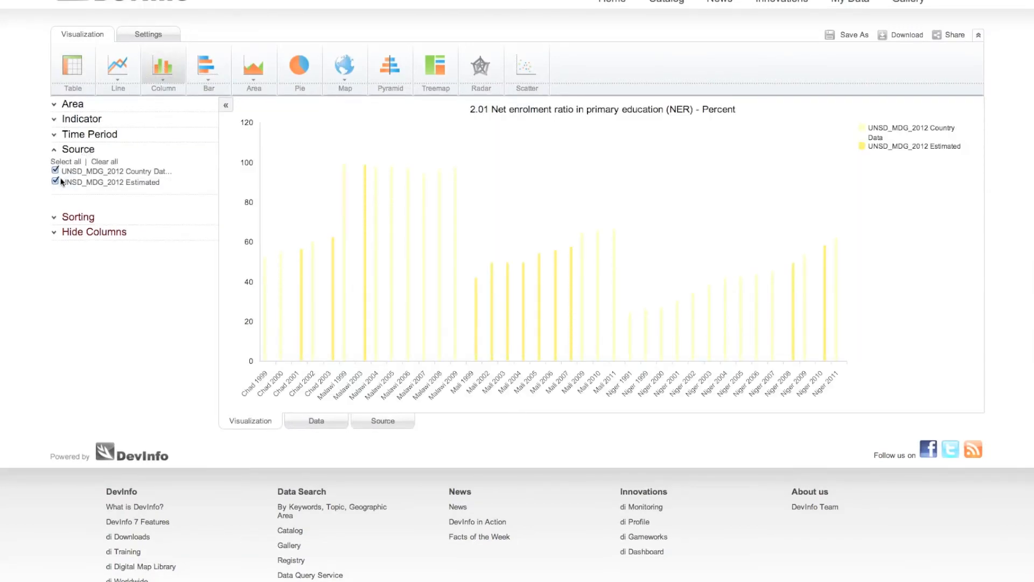
{"action": "left_click", "coordinate": [55, 181]}
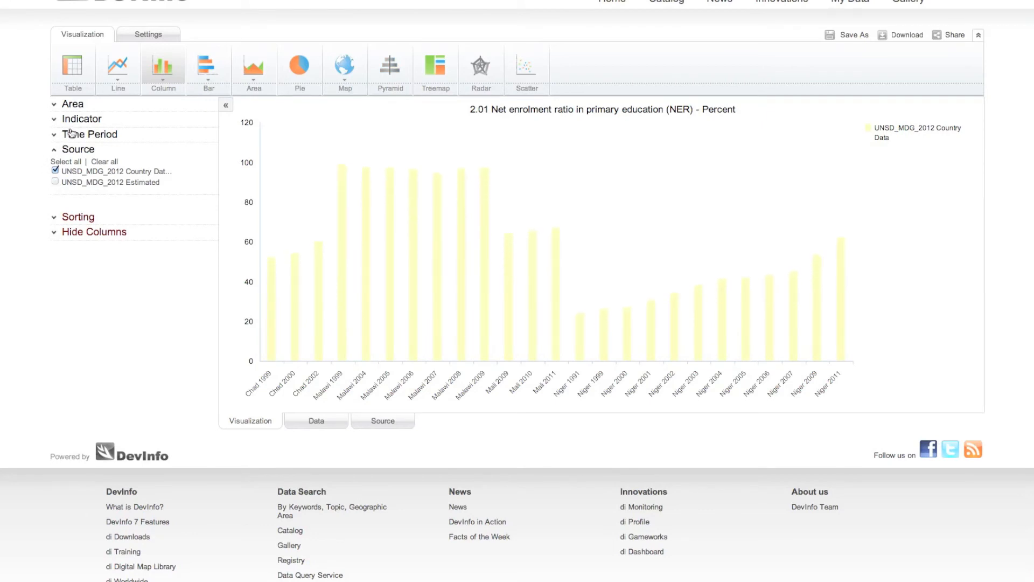
- Limit Time Period to Most recent data, leaving Malawi 2009, Mali 2011 and Niger 2011
{"action": "left_click", "coordinate": [89, 133]}
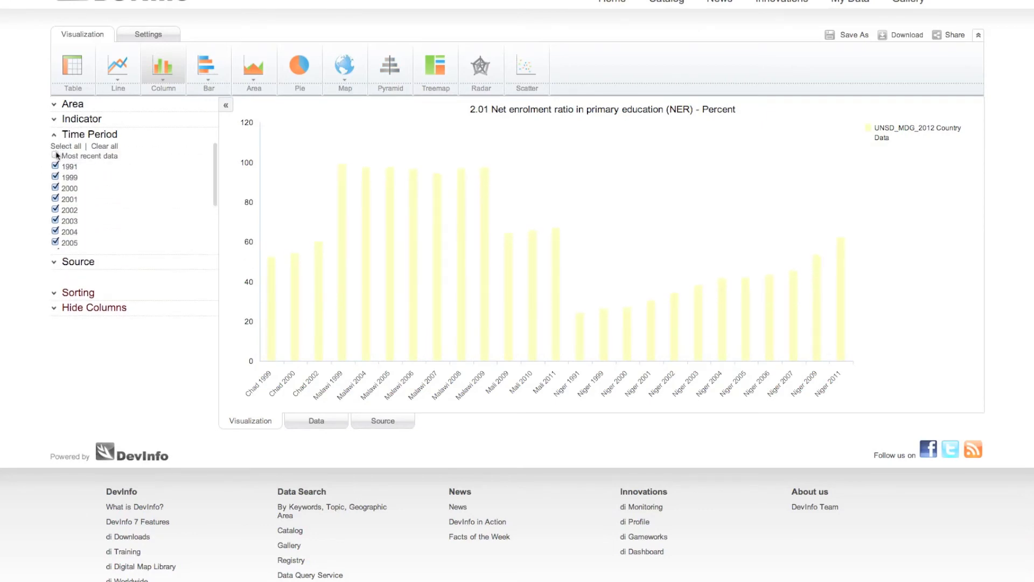
{"action": "left_click", "coordinate": [55, 155]}
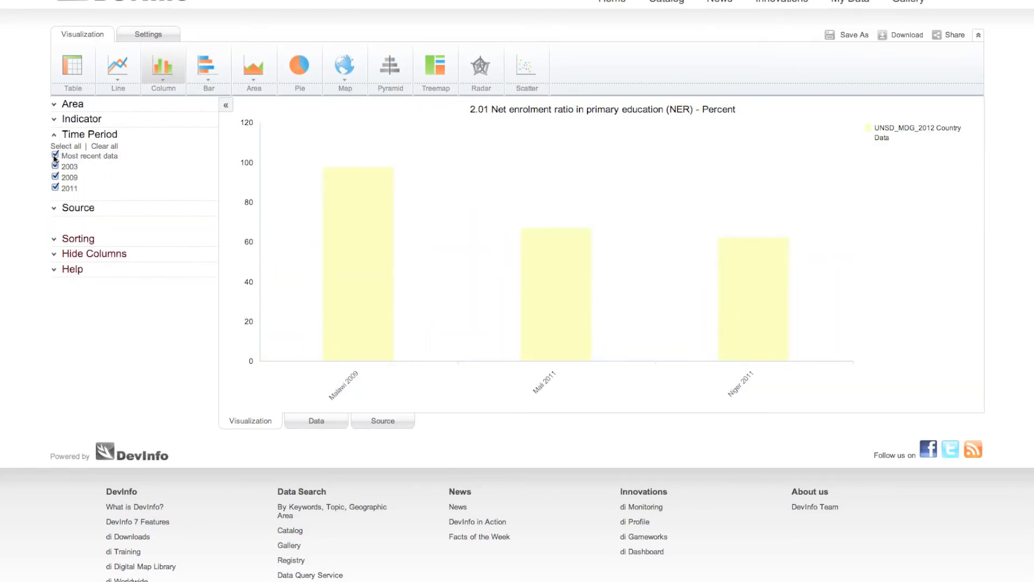
{"action": "left_click", "coordinate": [89, 134]}
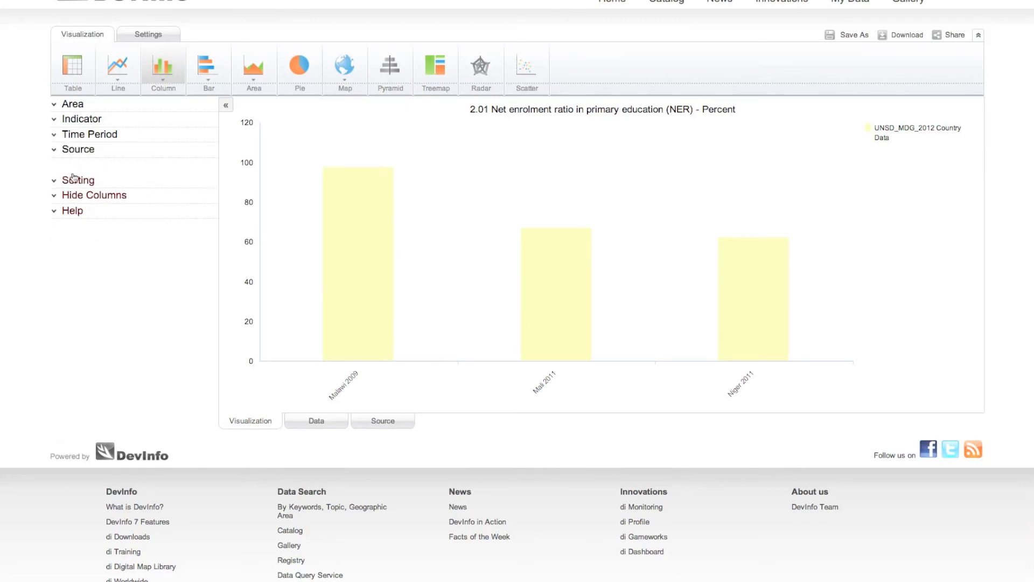
{"action": "left_click", "coordinate": [78, 180]}
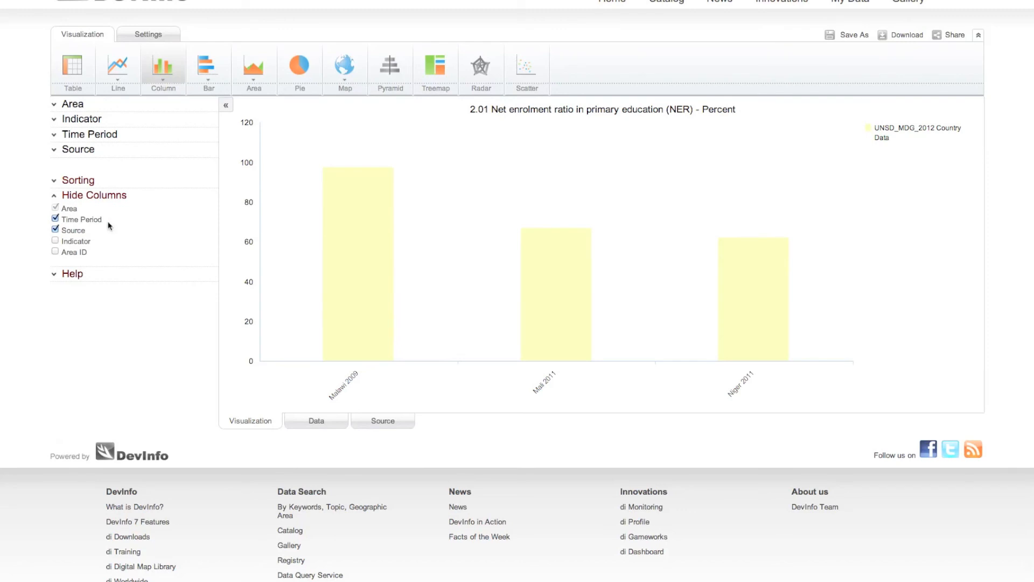
- Hide the Time Period column so bars are labelled Malawi, Mali and Niger only
{"action": "left_click", "coordinate": [55, 219]}
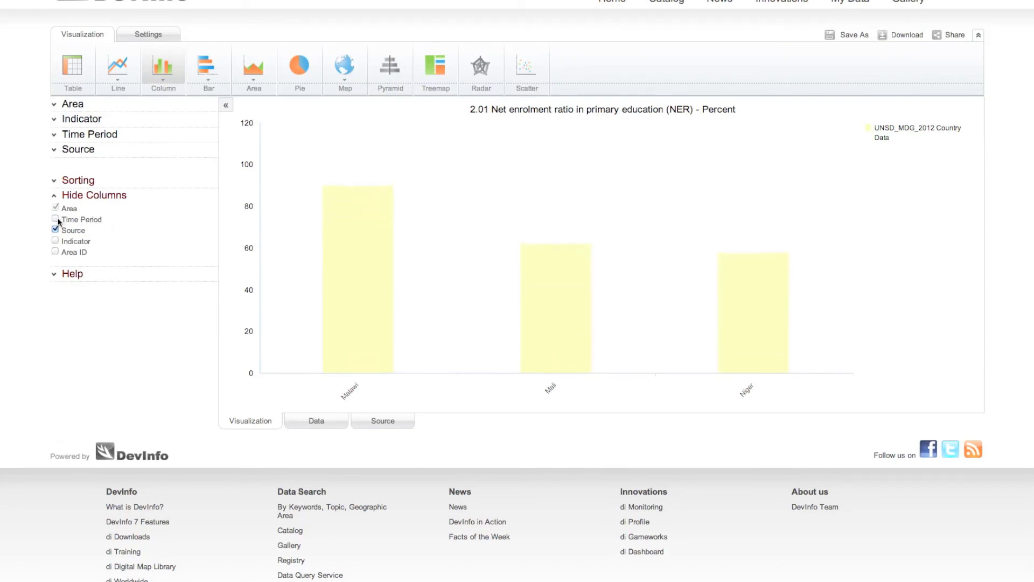